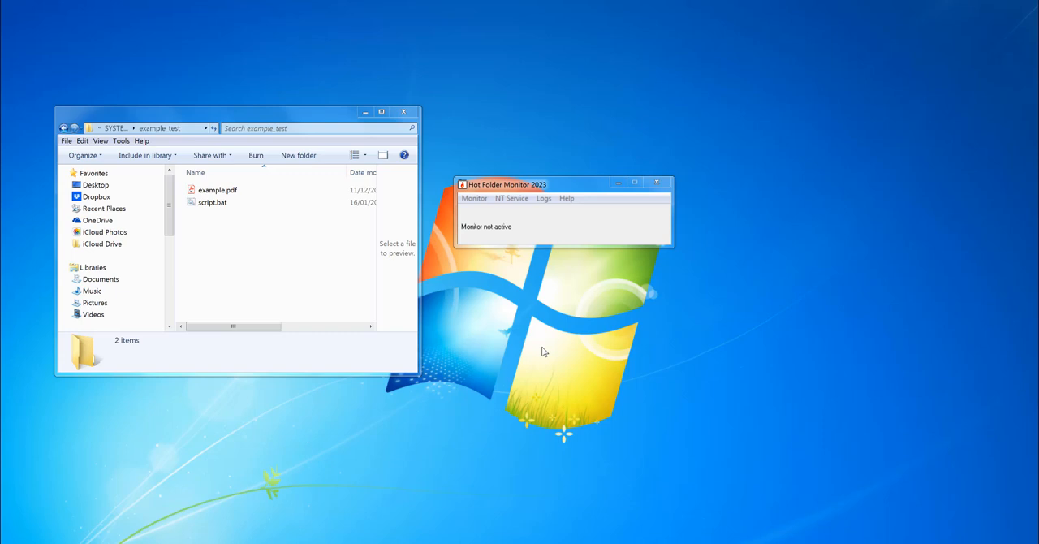
pyautogui.moveTo(508, 334)
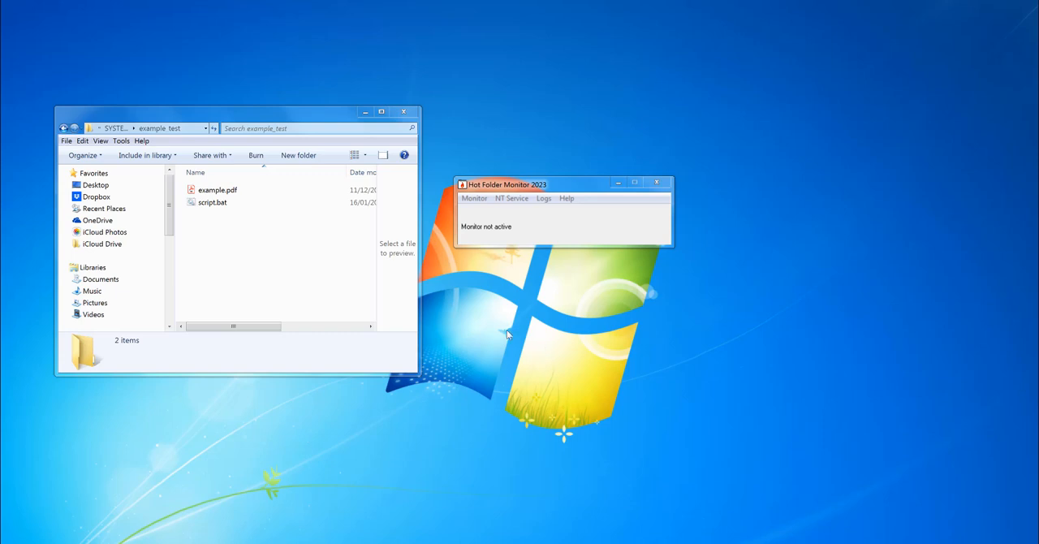
pyautogui.moveTo(503, 339)
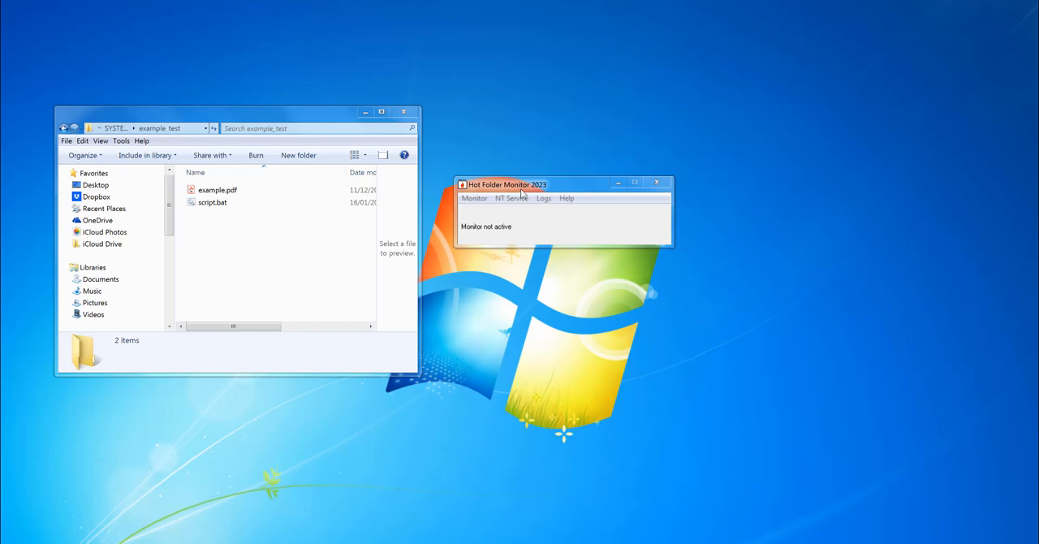
# Position the monitor window and open Monitor > Setup with all fields still blank.
pyautogui.moveTo(507, 185); pyautogui.dragTo(532, 185)
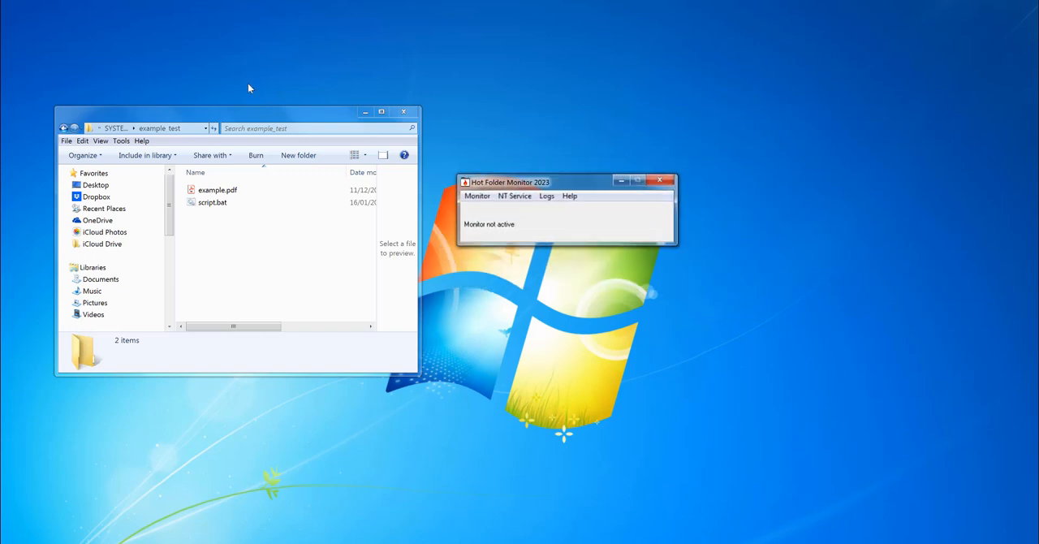
pyautogui.click(478, 195)
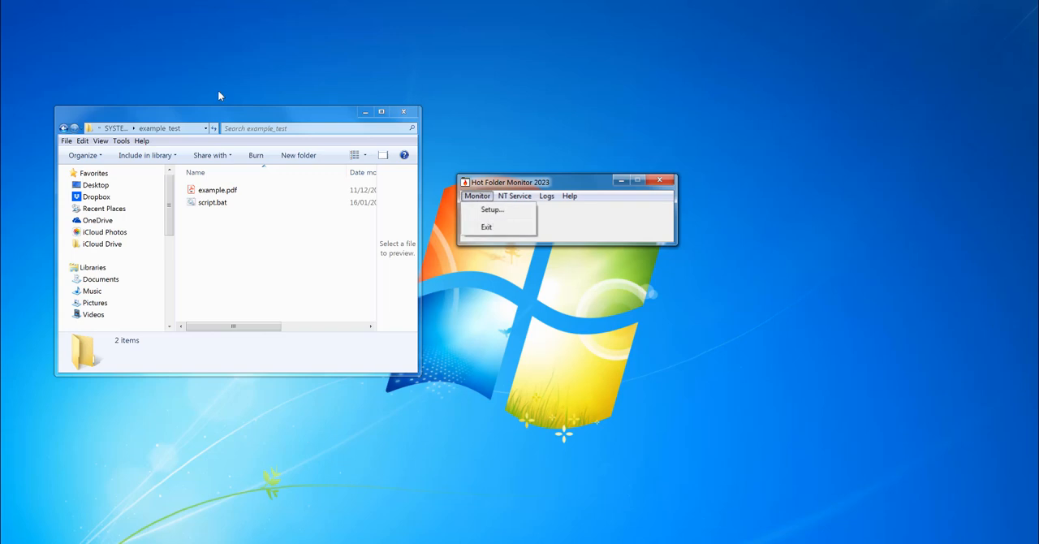
pyautogui.click(492, 209)
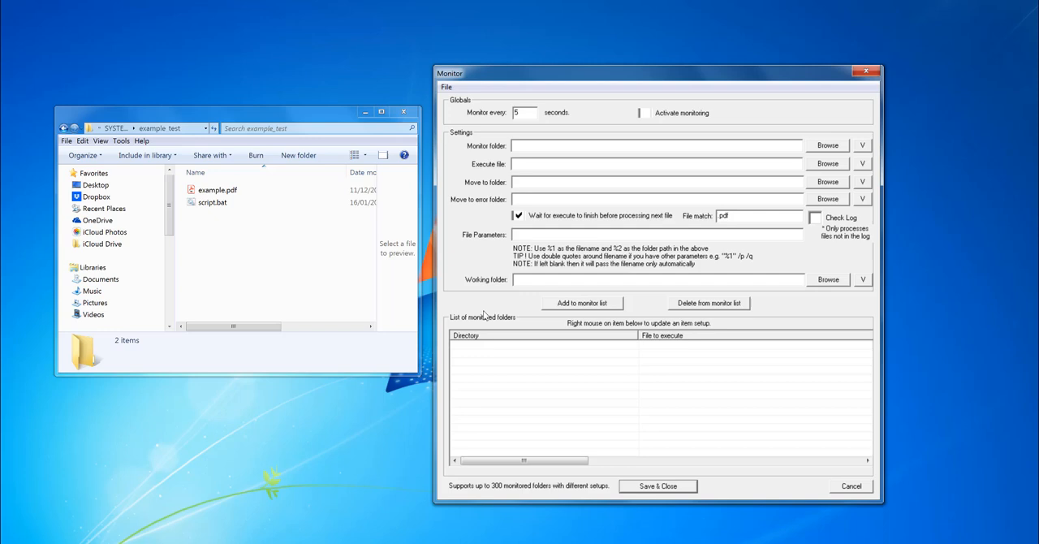
pyautogui.moveTo(308, 290)
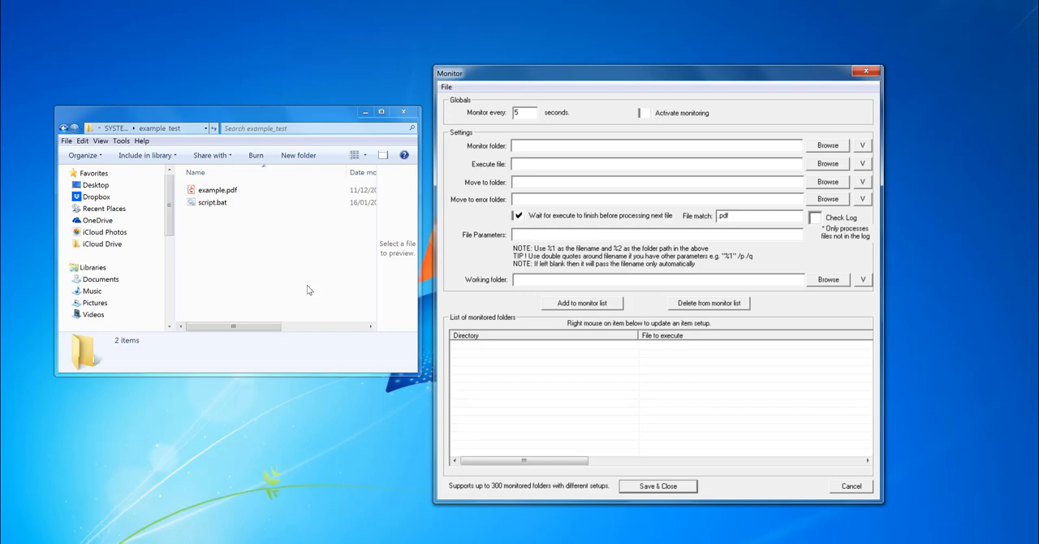
pyautogui.moveTo(560, 499)
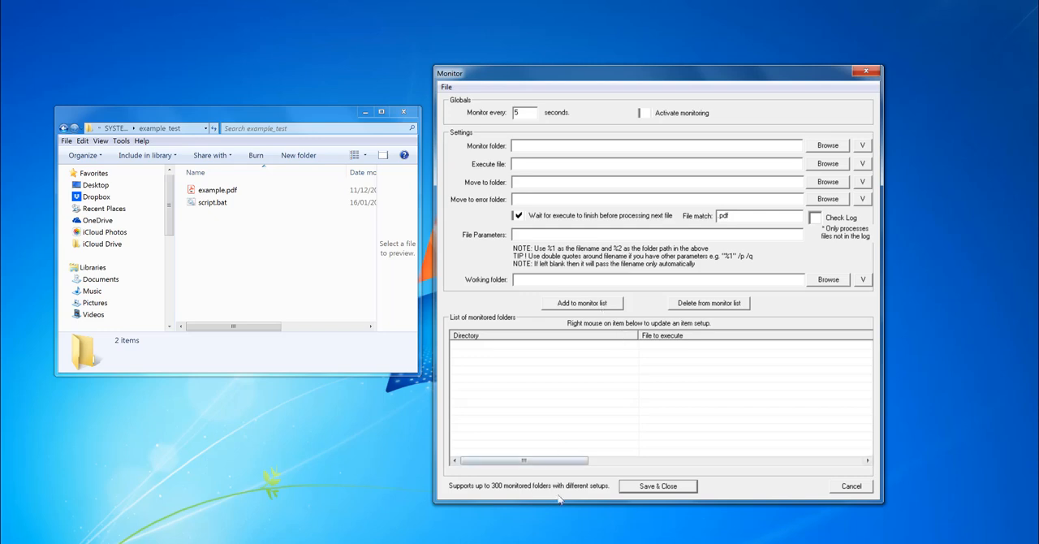
pyautogui.moveTo(422, 301)
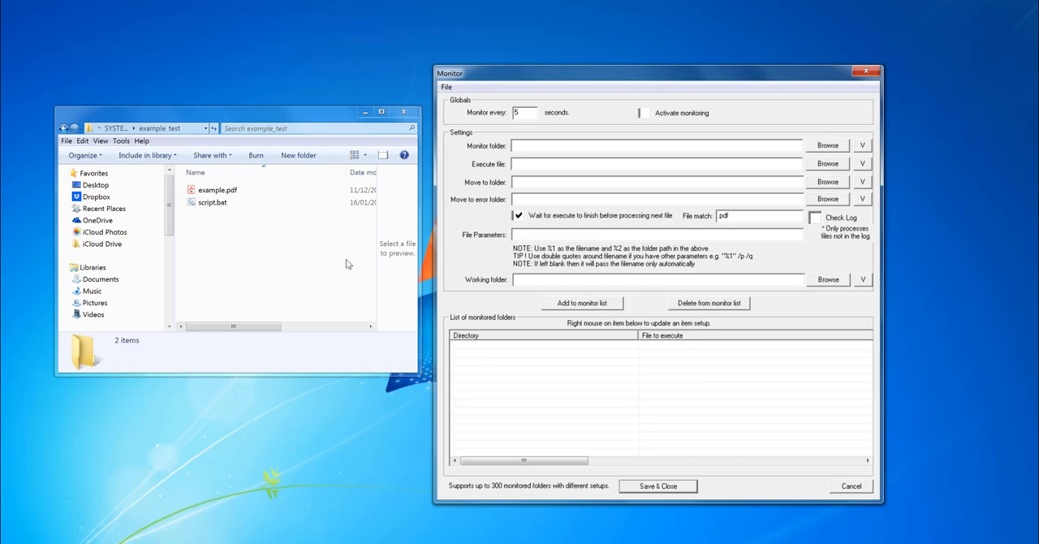
# View script.bat's 'dir %1 > %1.txt' command in Notepad, close it, then select example.pdf.
pyautogui.rightClick(210, 202)
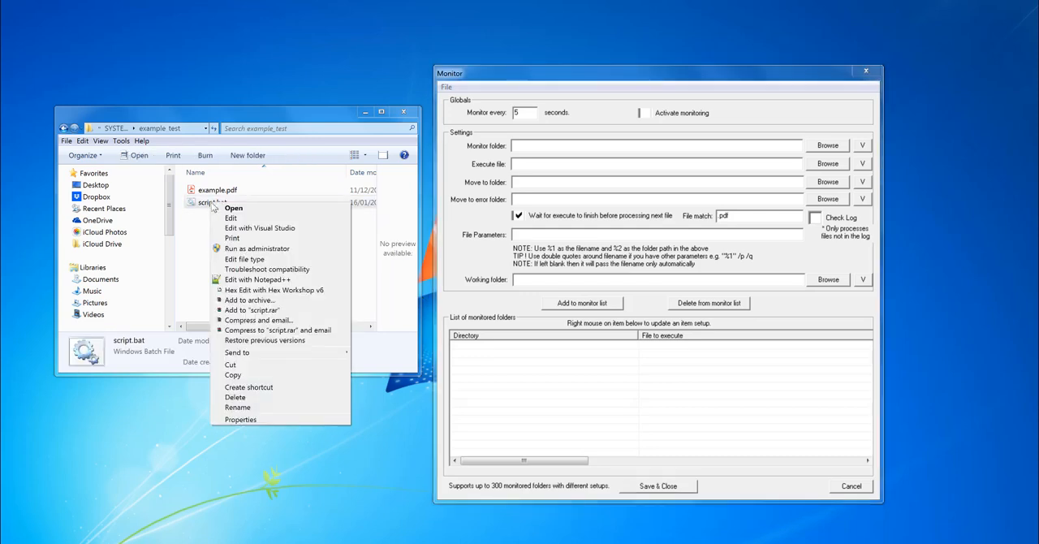
pyautogui.click(232, 218)
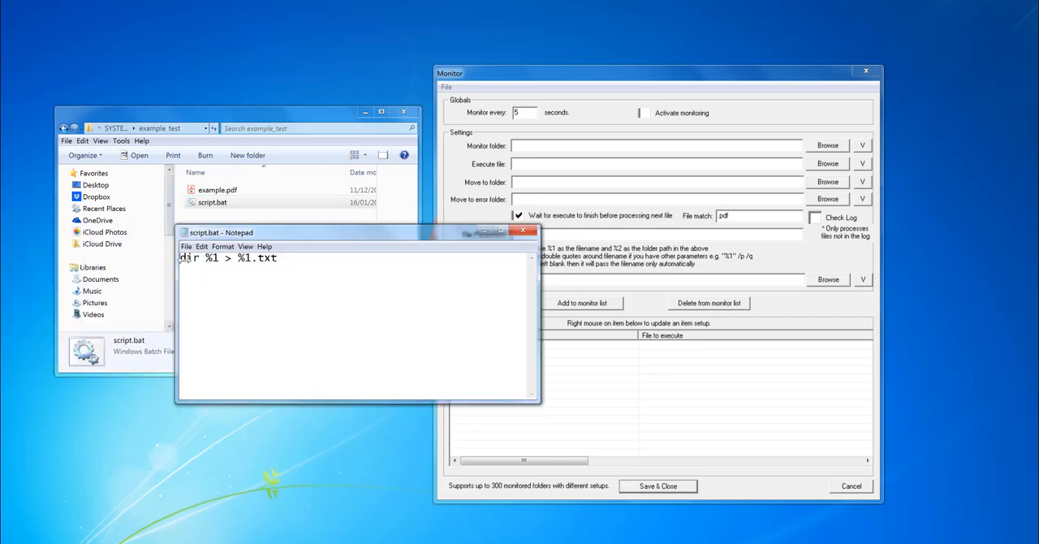
pyautogui.doubleClick(186, 258)
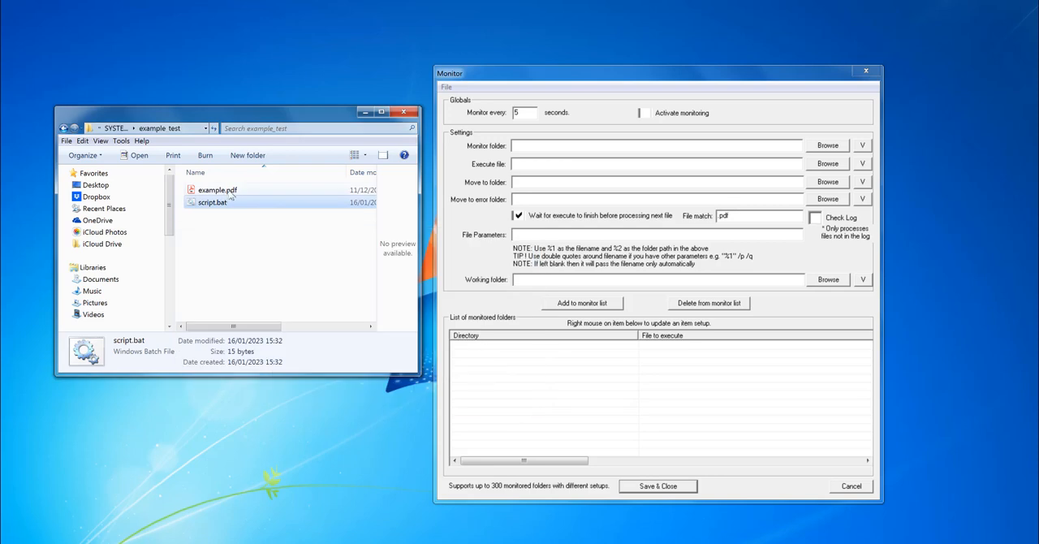
pyautogui.click(217, 190)
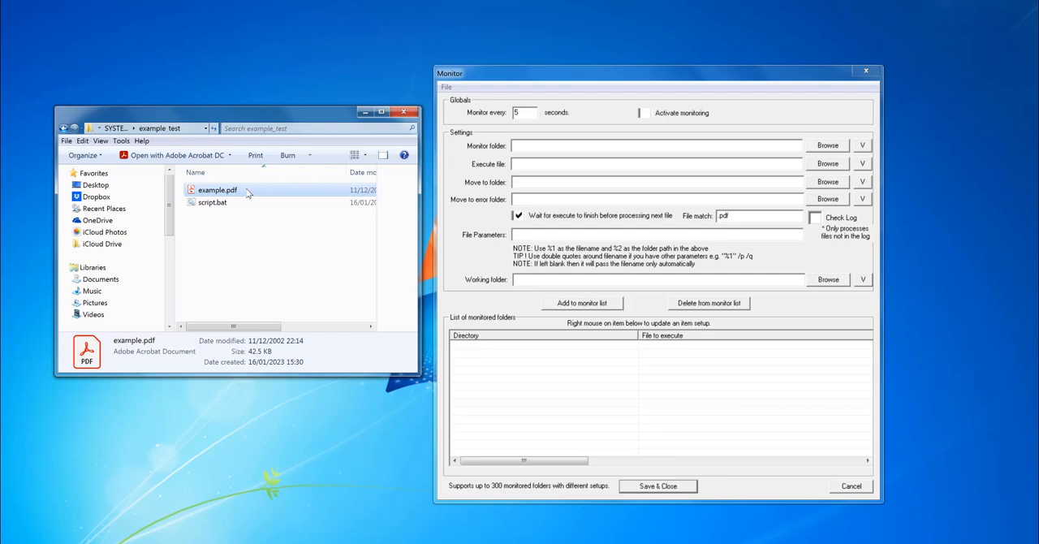
pyautogui.moveTo(258, 269)
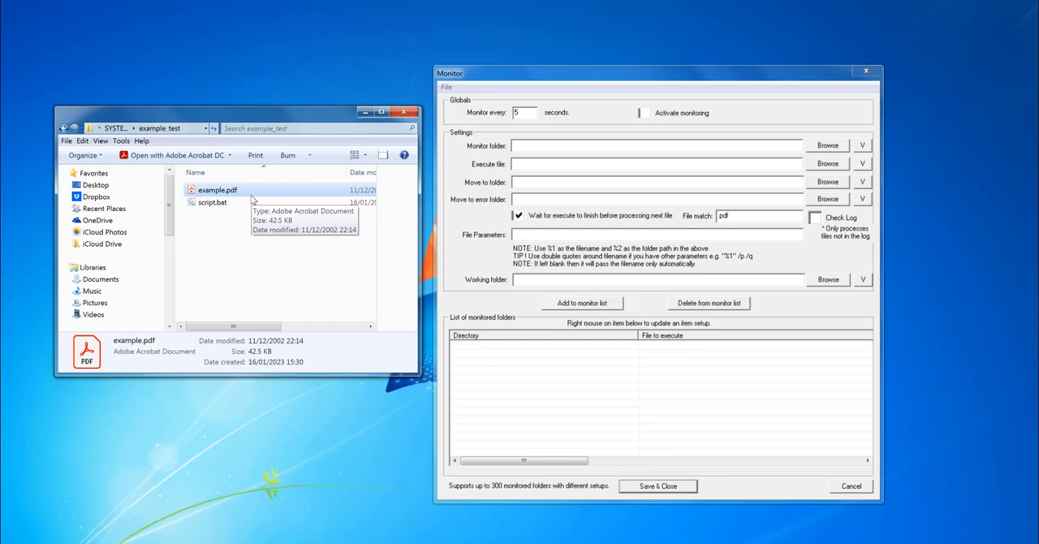
pyautogui.moveTo(840, 154)
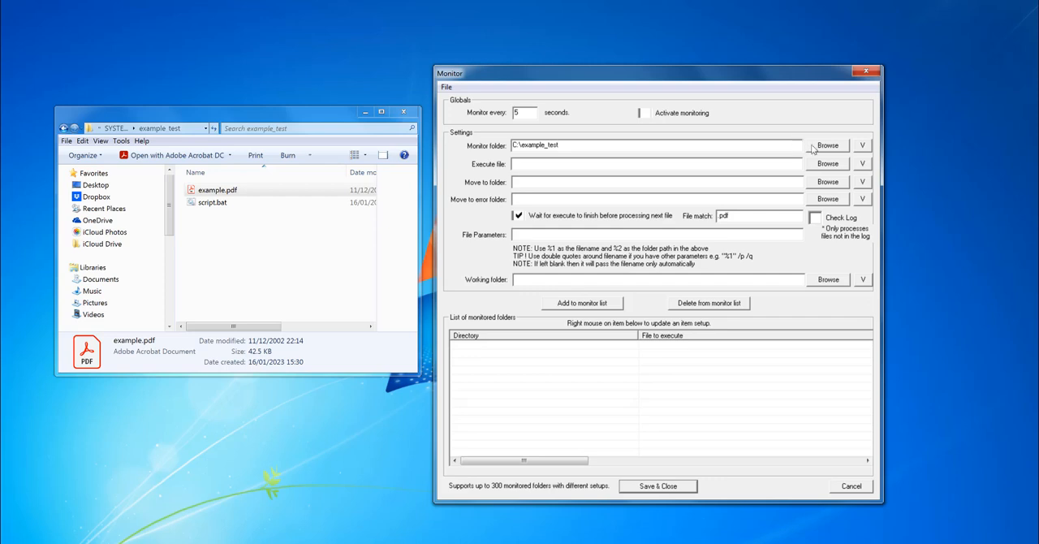
# Open the Source Folder browser for the monitor folder, then cancel it without changes.
pyautogui.click(828, 144)
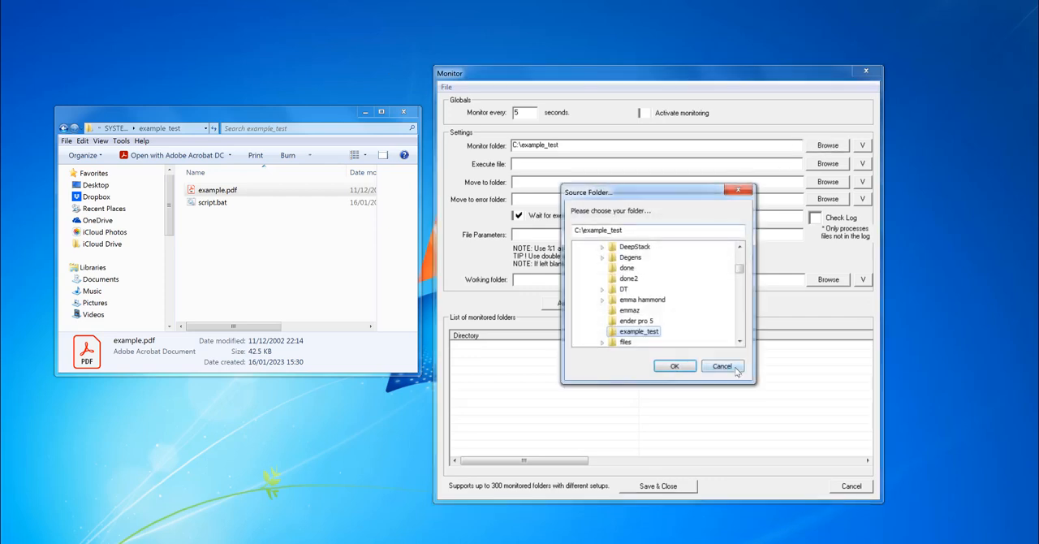
pyautogui.click(721, 366)
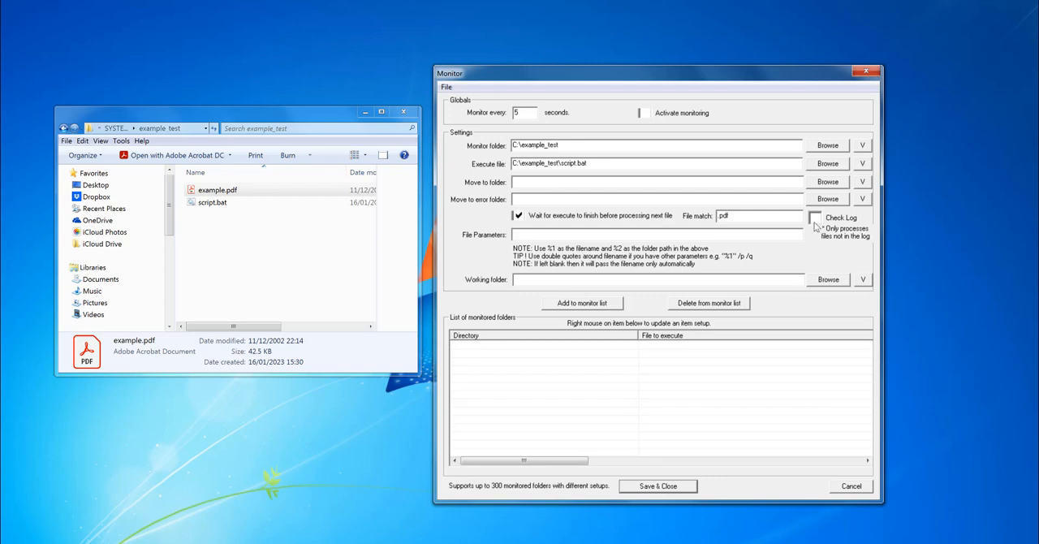
# Enable the Check Log option, then click into the File match field containing pdf.
pyautogui.click(815, 217)
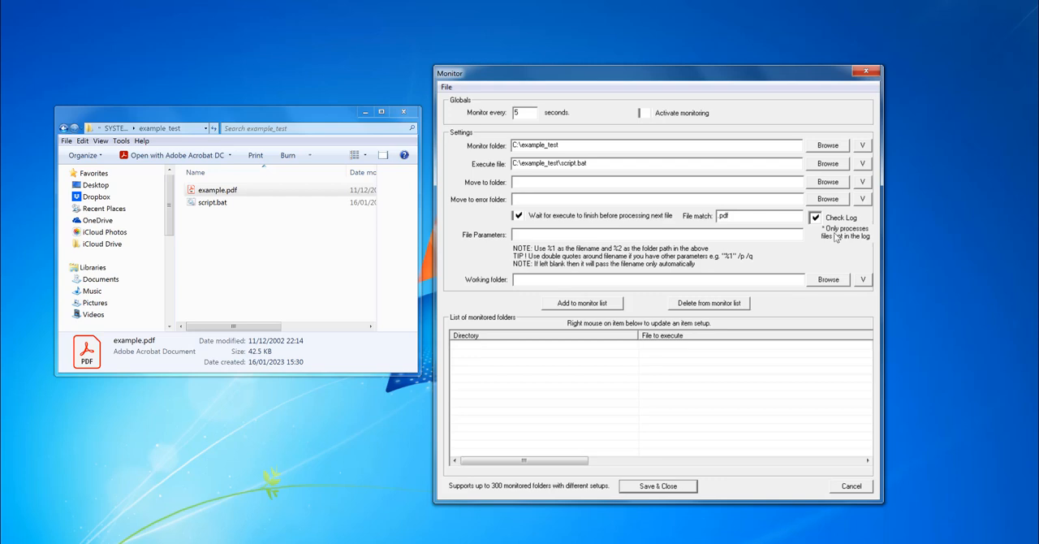
pyautogui.moveTo(569, 227)
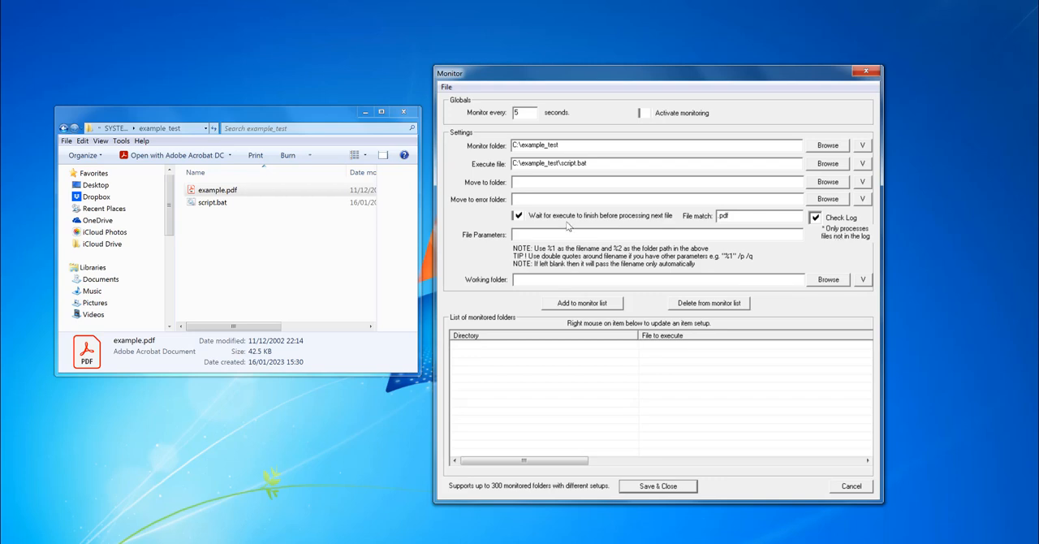
pyautogui.click(217, 189)
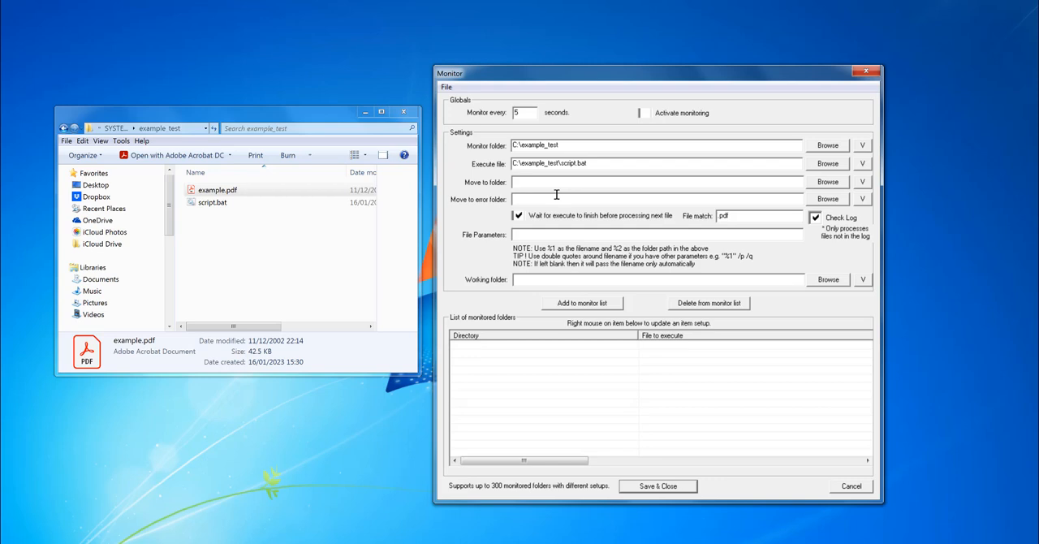
pyautogui.moveTo(726, 214)
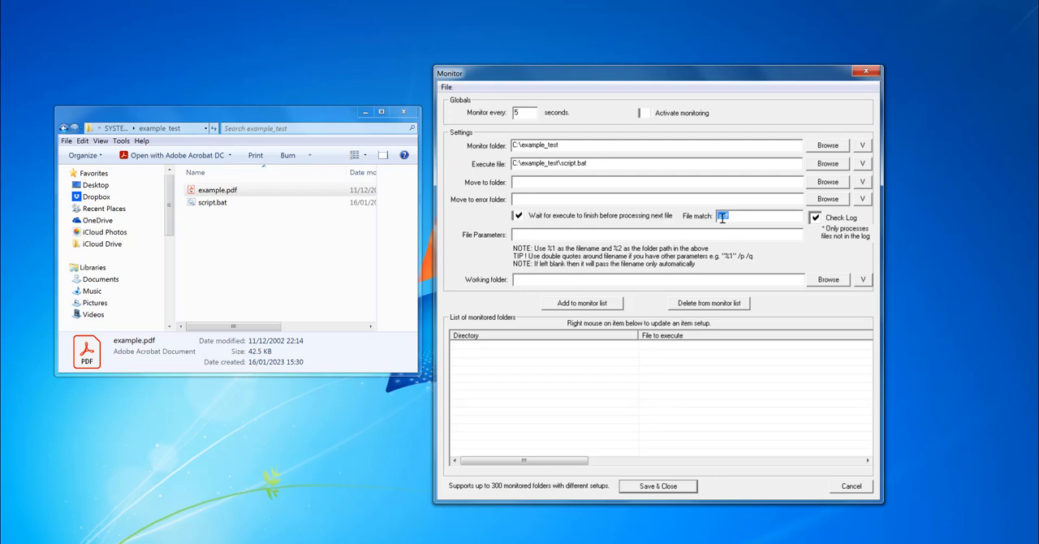
# Enter pdf as File match and "%1" as File Parameters, then type p and -d in another field.
pyautogui.write('pdf')
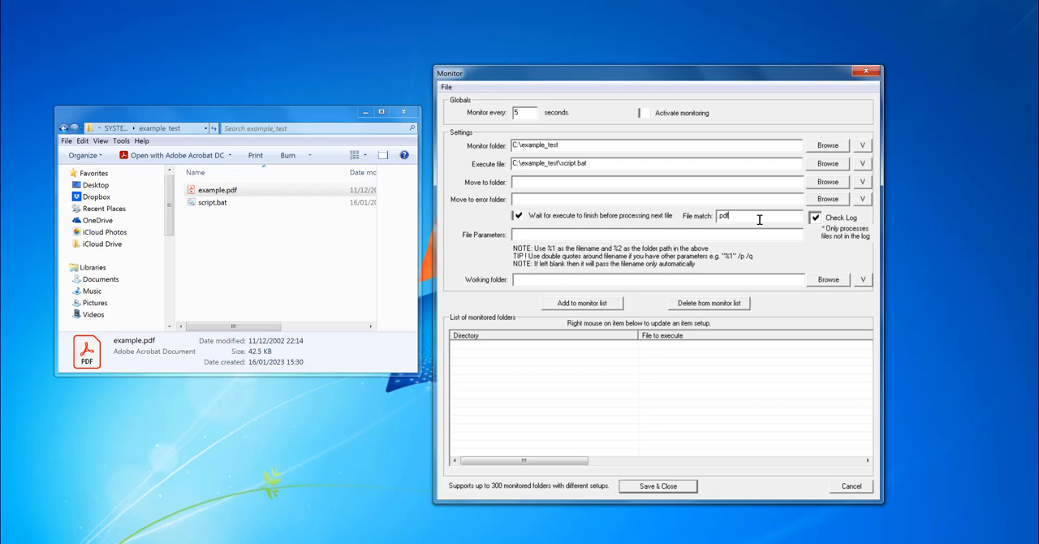
pyautogui.moveTo(576, 235)
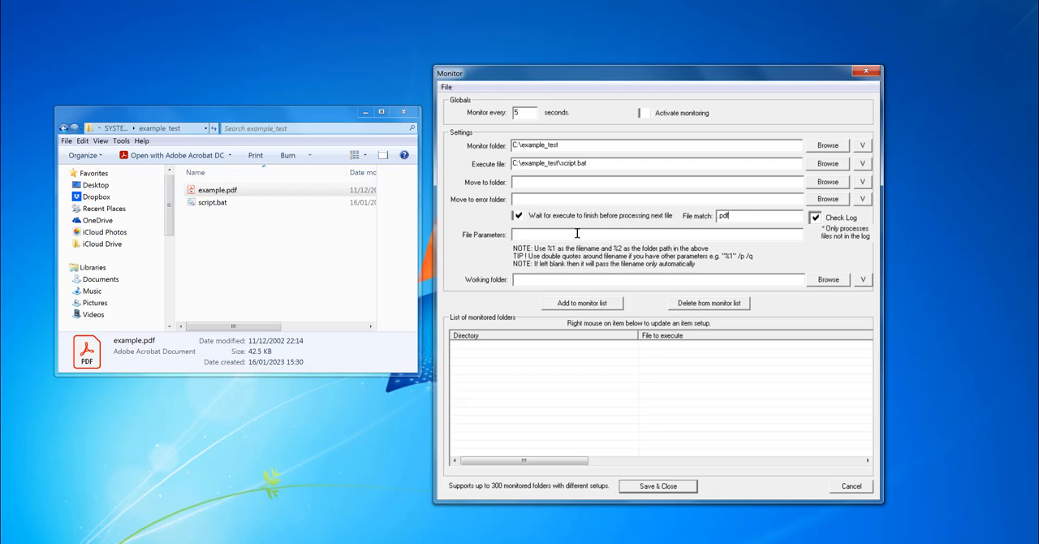
pyautogui.moveTo(270, 108)
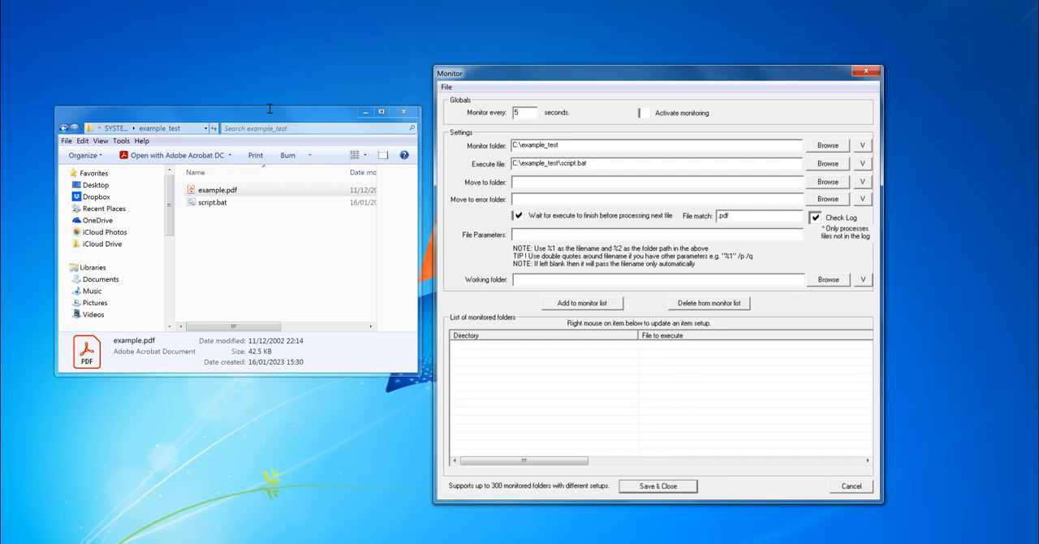
pyautogui.write('"%1"')
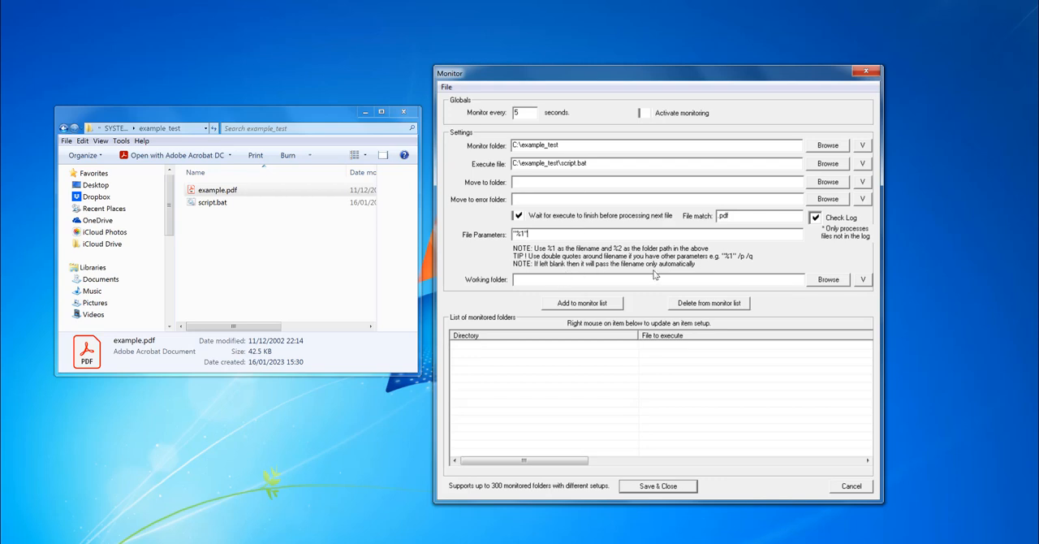
pyautogui.click(536, 233)
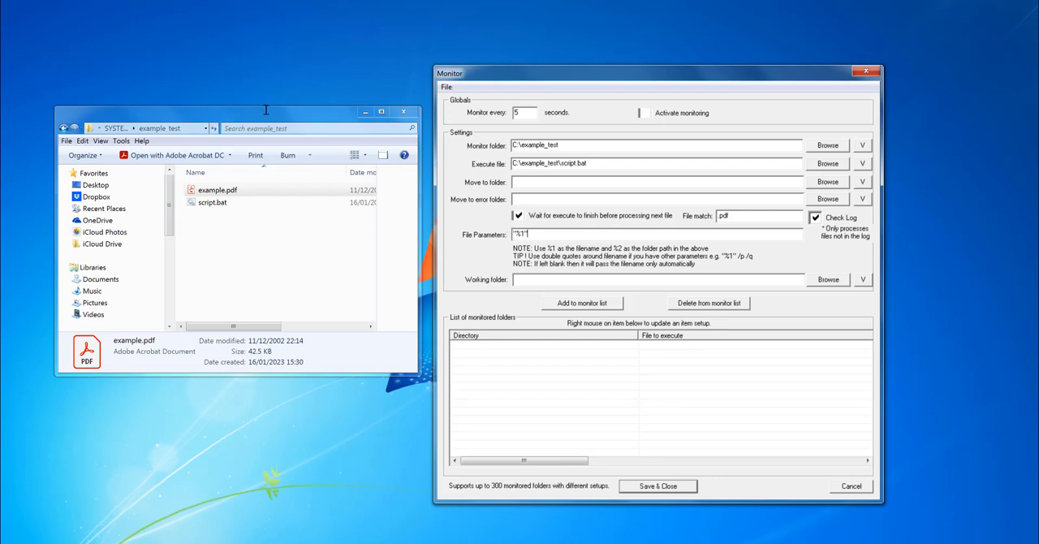
pyautogui.write('p')
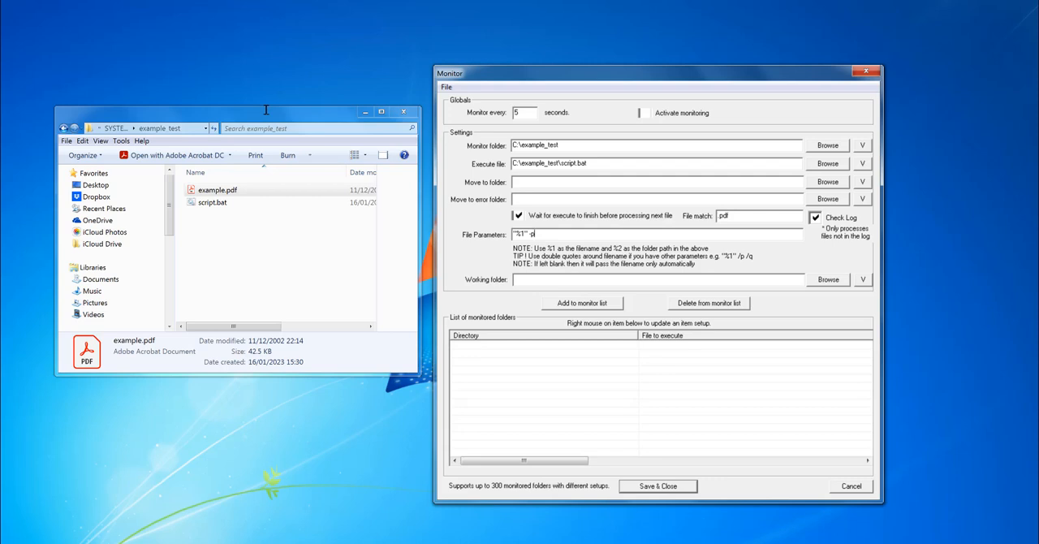
pyautogui.write('-d')
pyautogui.click(658, 279)
pyautogui.write('C:\\example_test')
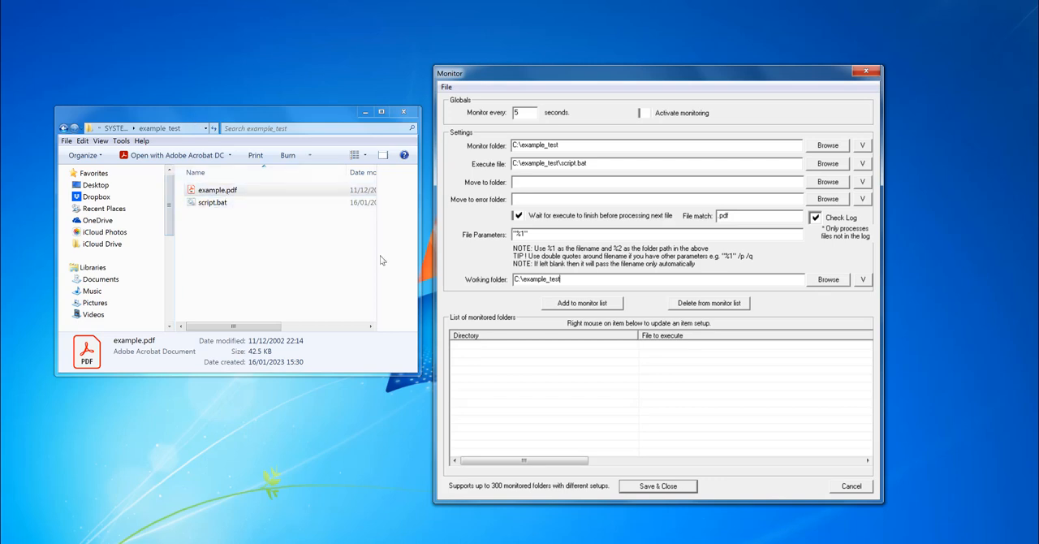
pyautogui.moveTo(284, 151)
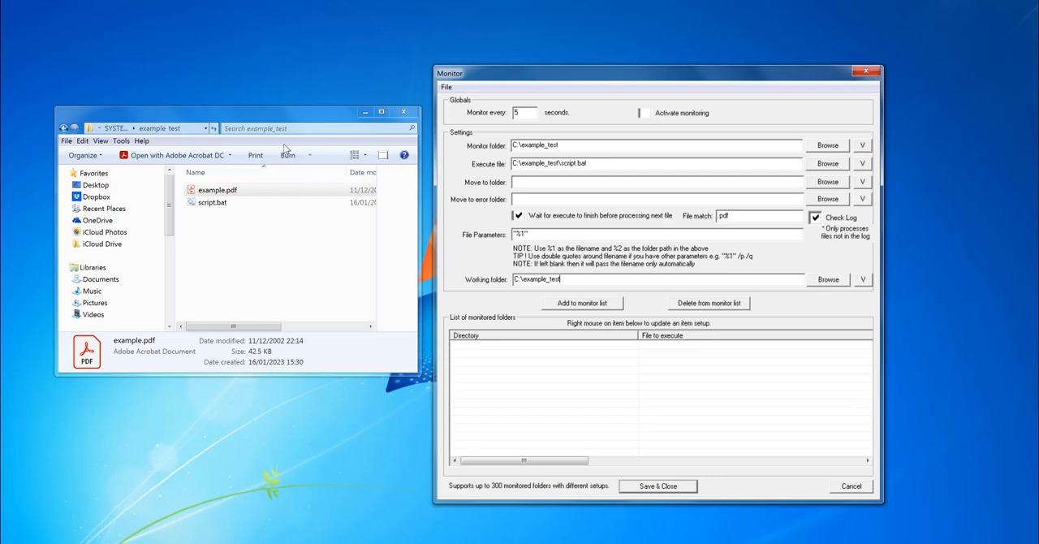
# Add C:\example_test with script.bat to the monitor list, activate monitoring, and Save & Close.
pyautogui.click(582, 302)
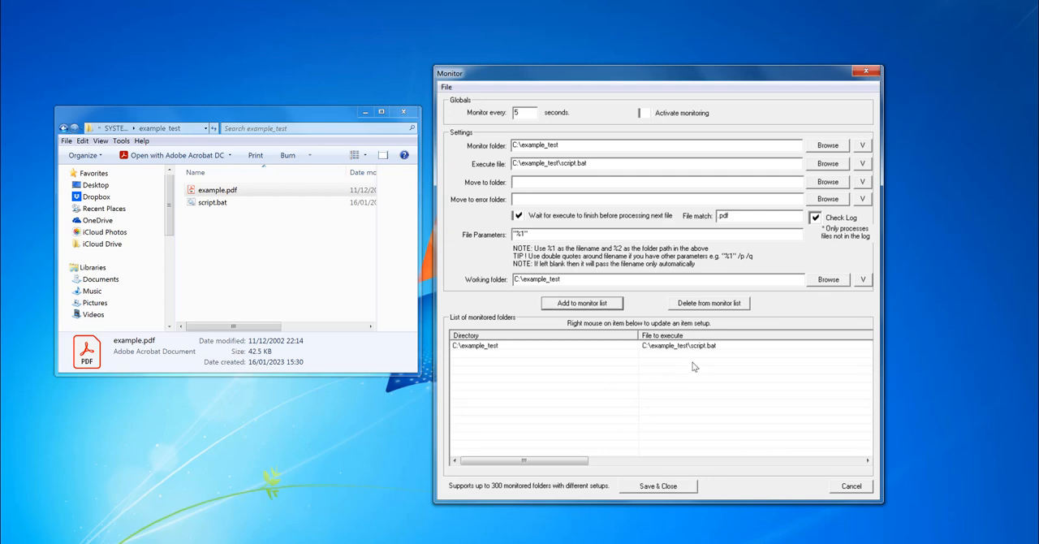
pyautogui.moveTo(645, 114)
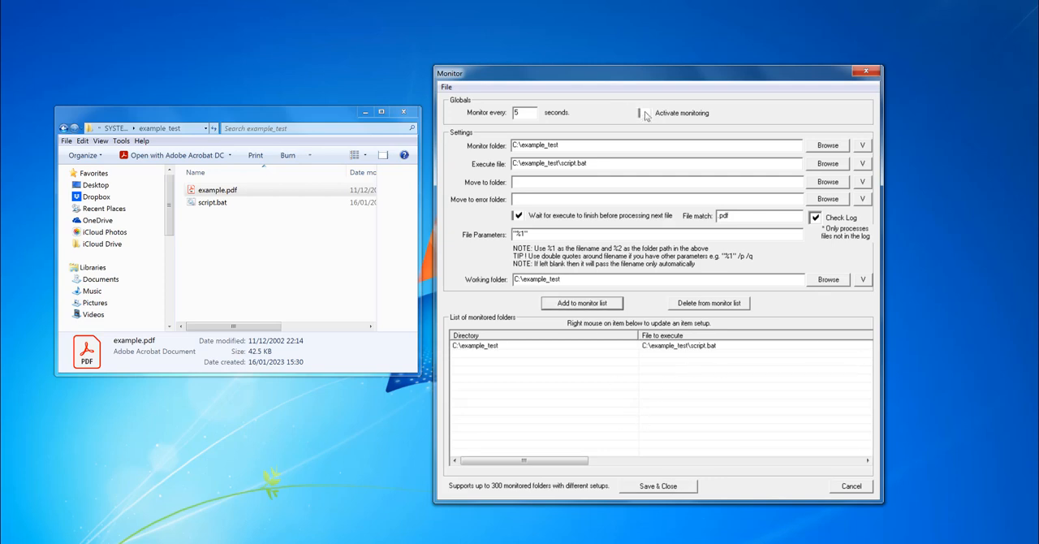
pyautogui.click(645, 113)
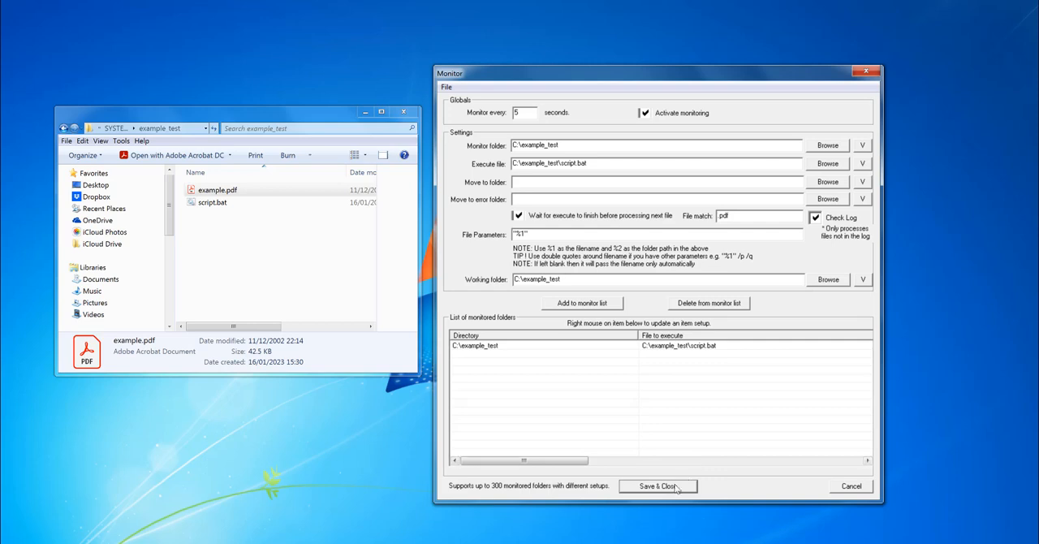
pyautogui.click(657, 486)
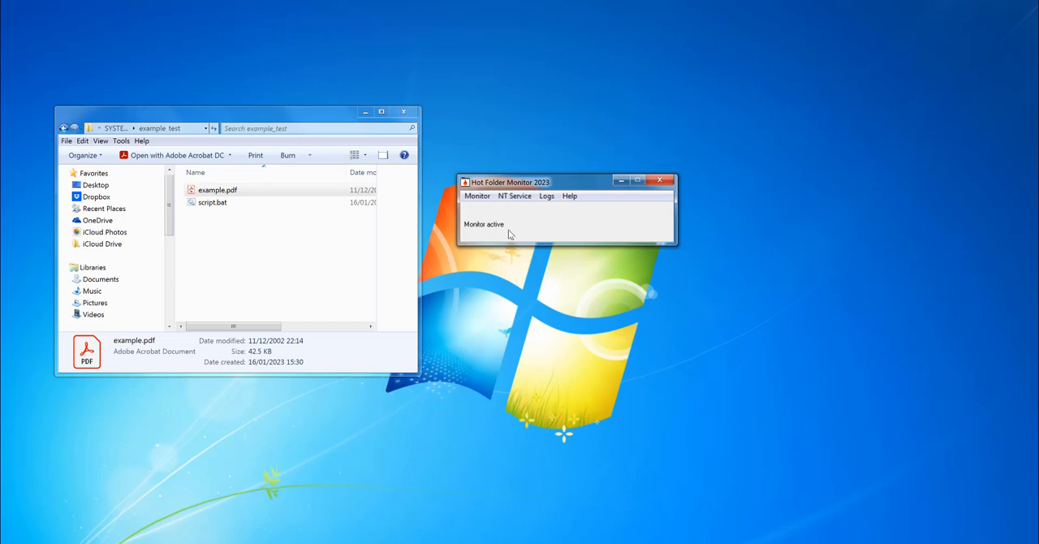
pyautogui.moveTo(541, 229)
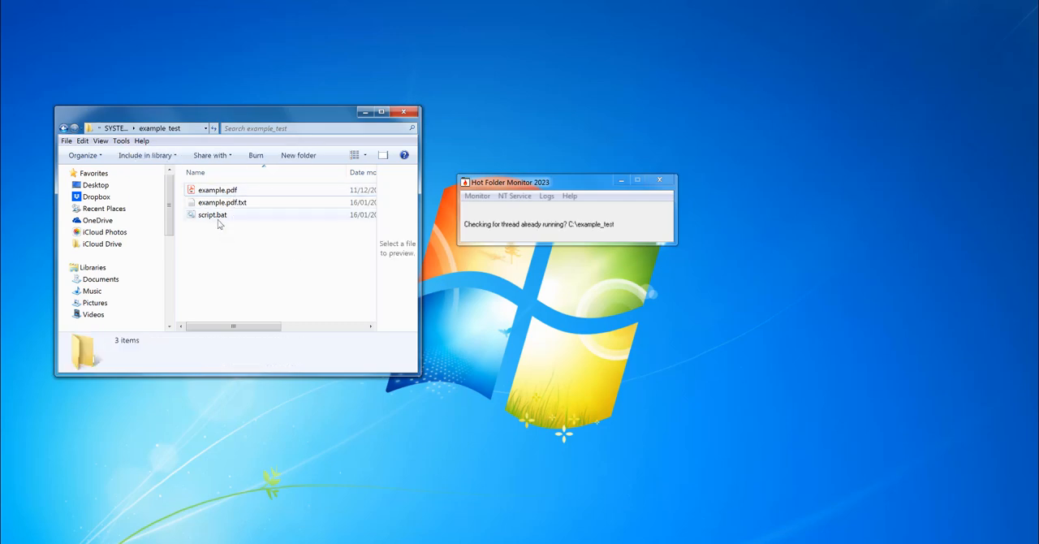
# Open the generated example.pdf.txt to review its directory listing, then close it.
pyautogui.doubleClick(222, 202)
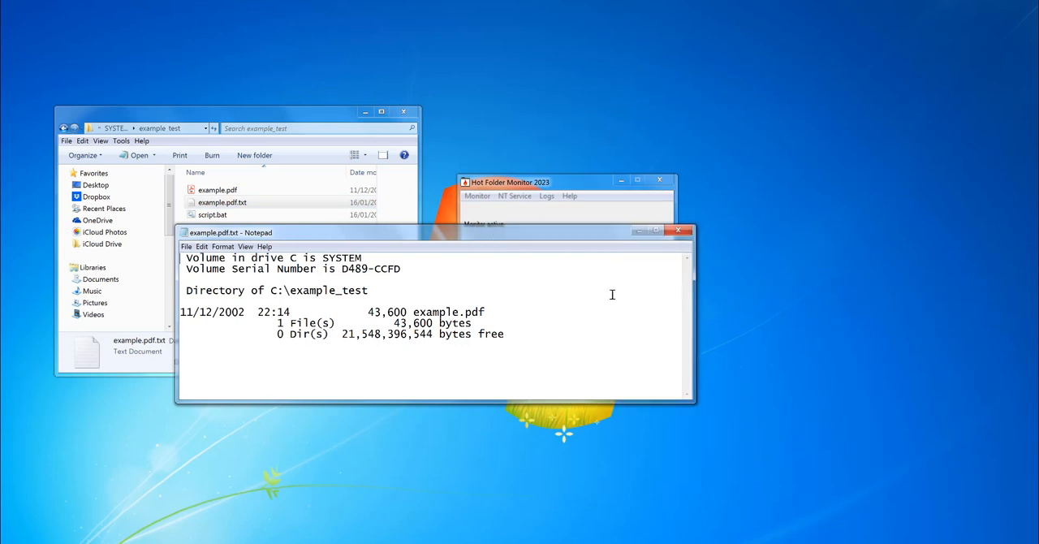
pyautogui.moveTo(367, 312)
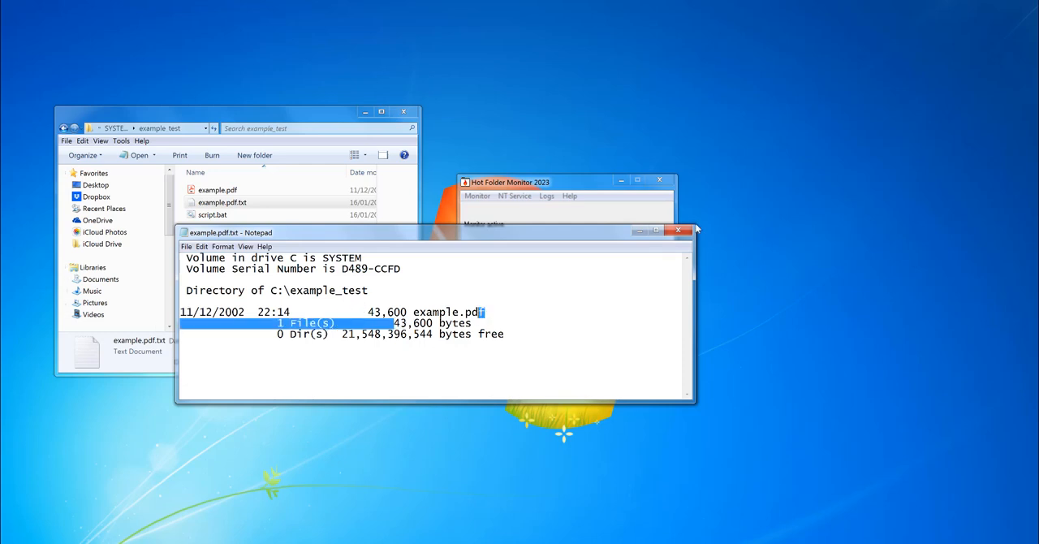
pyautogui.click(678, 232)
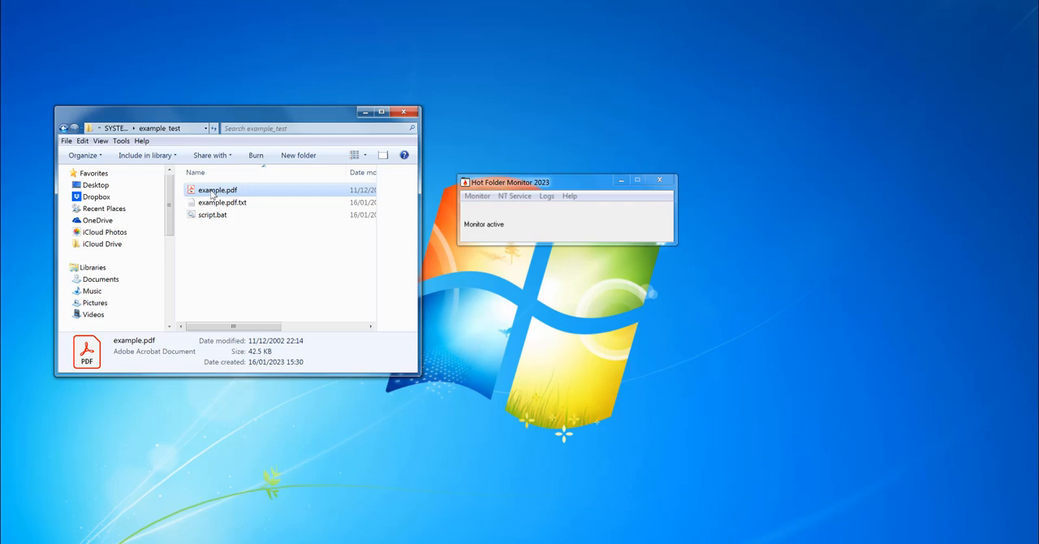
# Paste example - Copy.pdf into example_test and review its generated example - Copy.pdf.txt.
pyautogui.rightClick(304, 276)
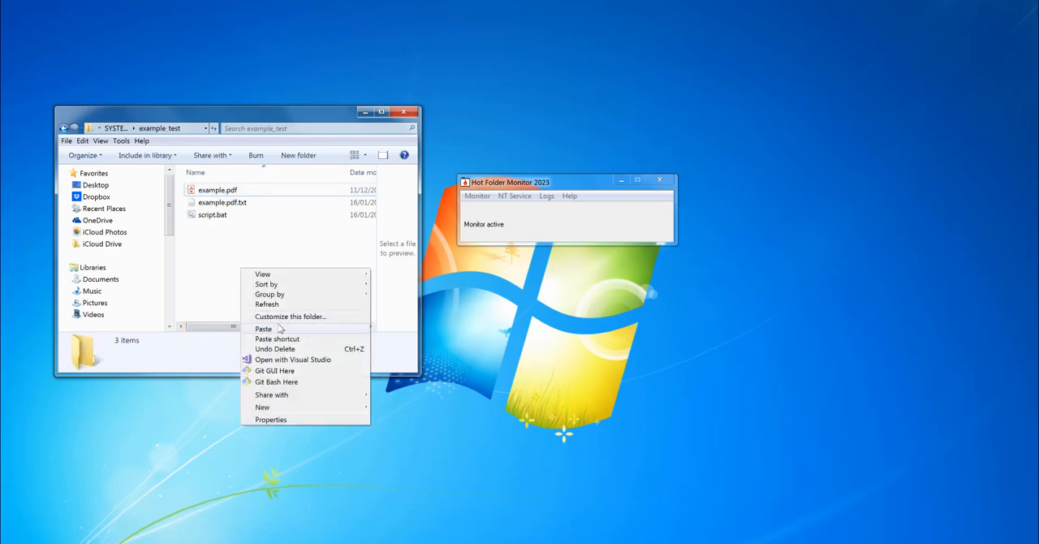
pyautogui.click(263, 329)
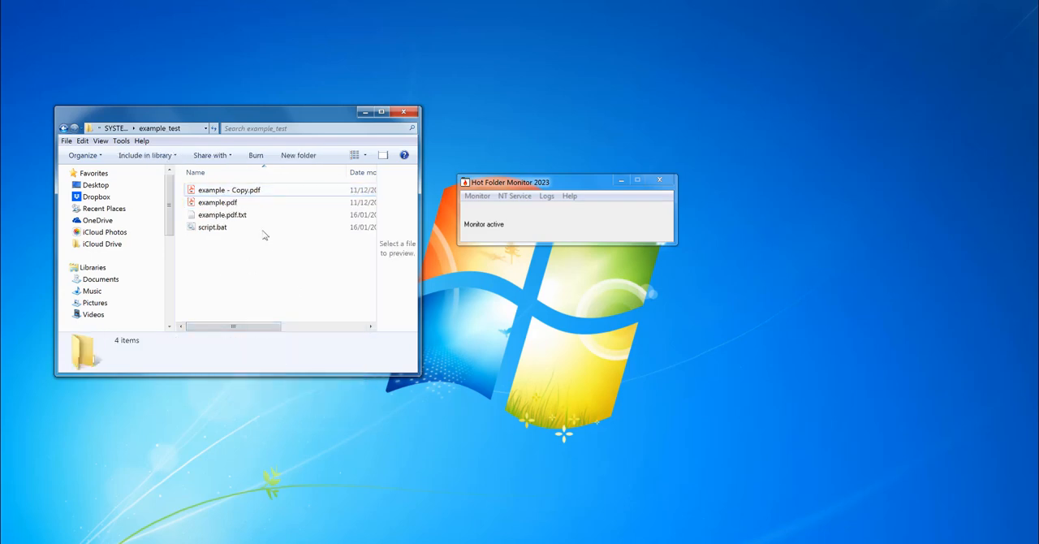
pyautogui.moveTo(251, 289)
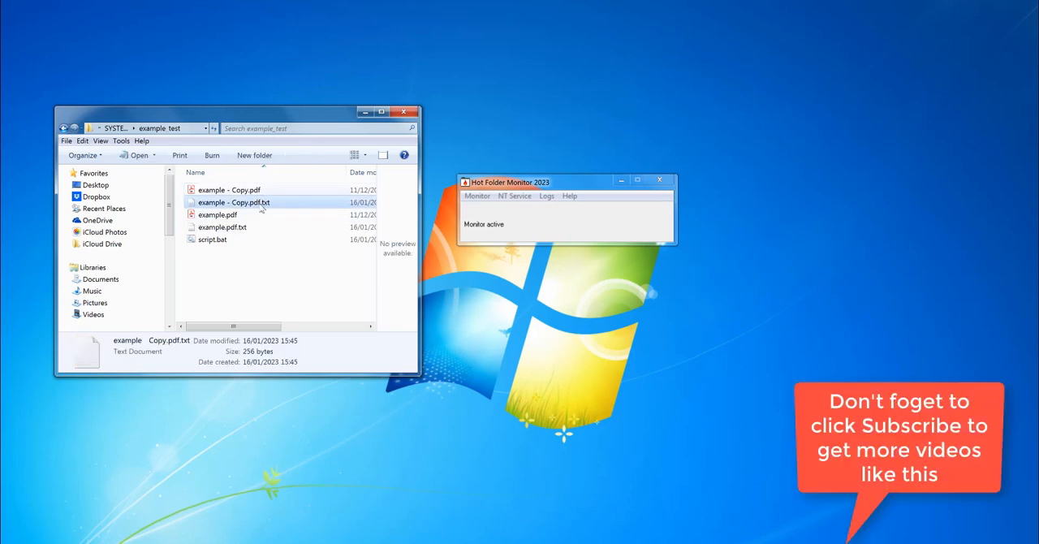
pyautogui.moveTo(234, 202)
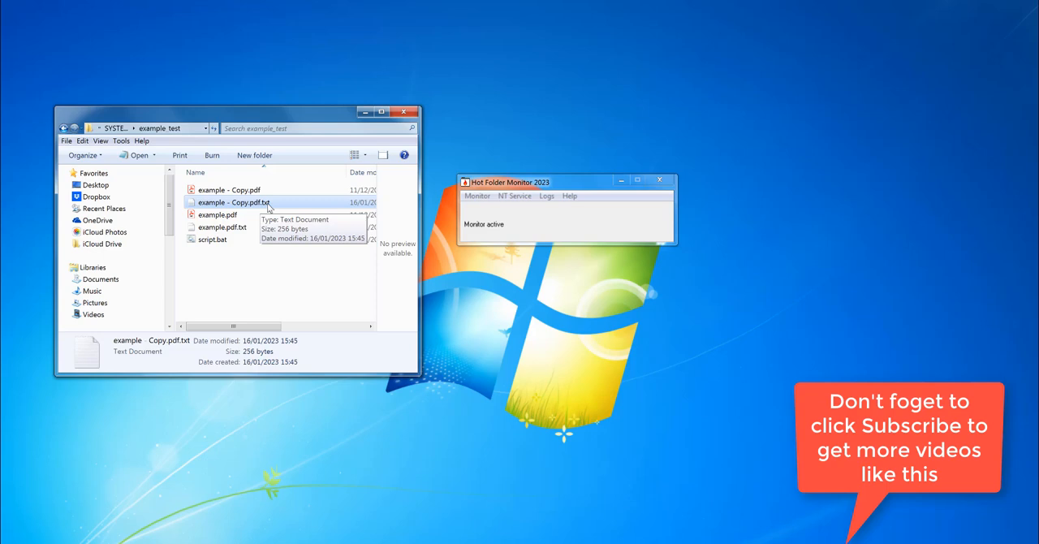
pyautogui.doubleClick(233, 202)
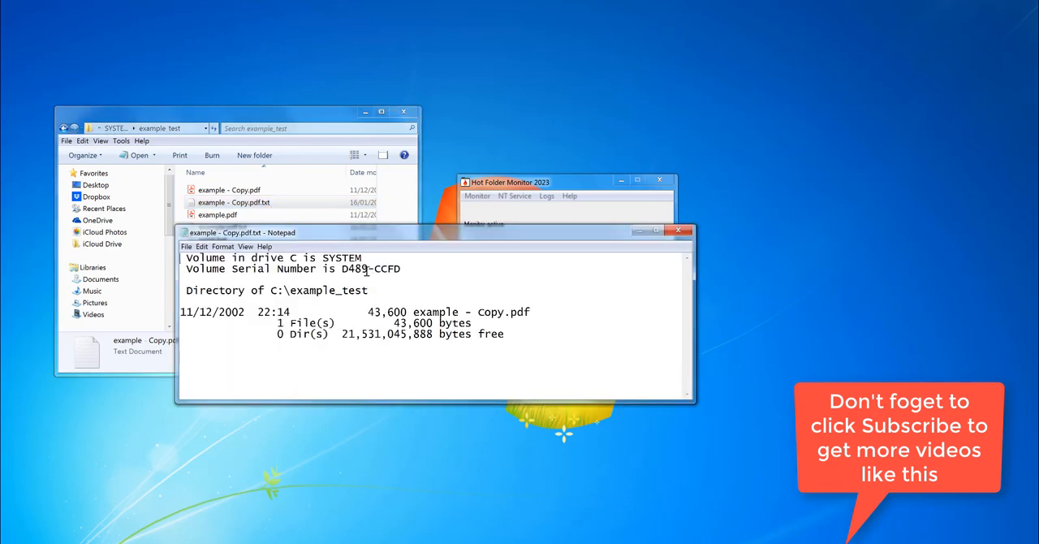
pyautogui.doubleClick(469, 311)
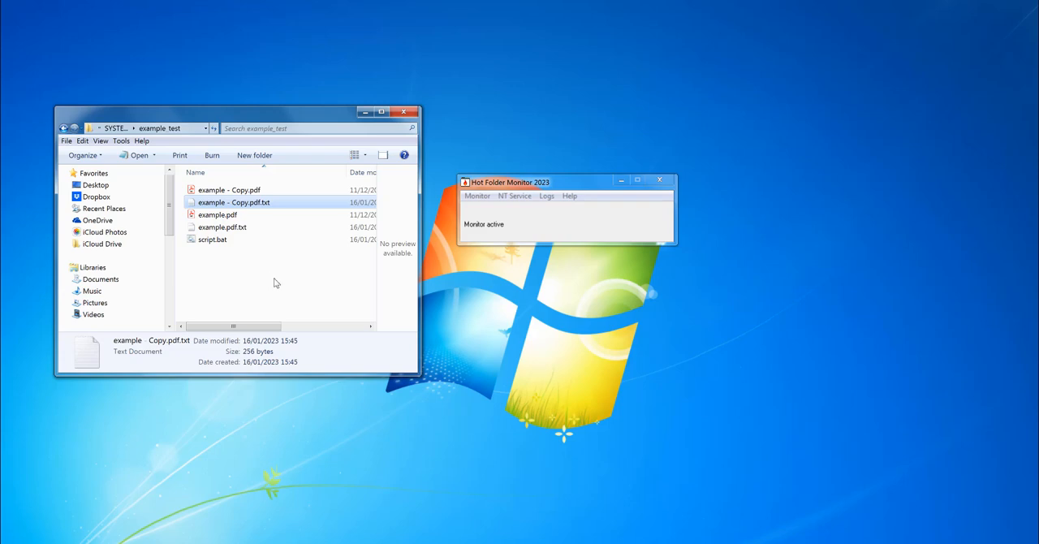
# Reopen Monitor setup, load 'PDF Content Split SA - Example 1', and select the execute file path.
pyautogui.click(477, 196)
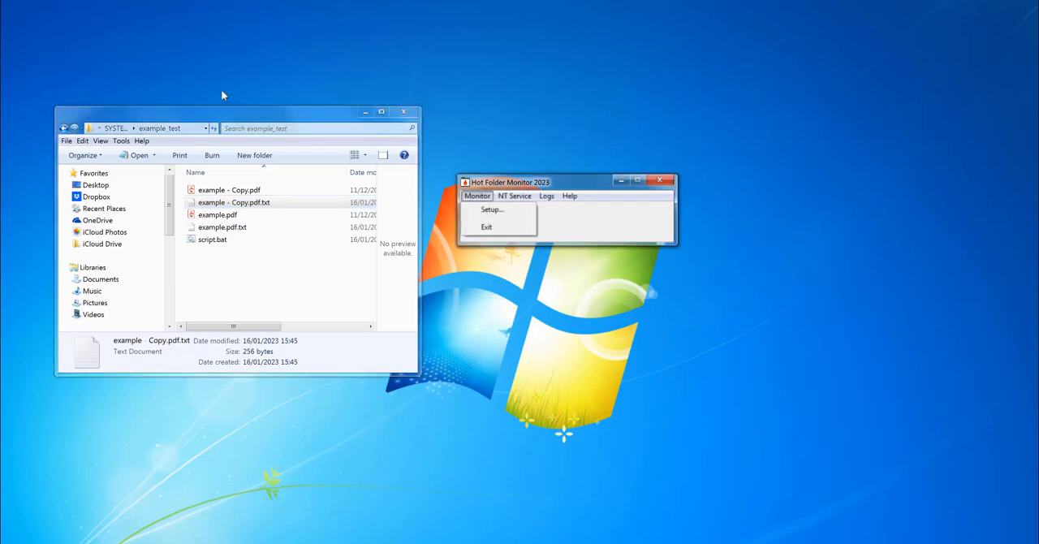
pyautogui.click(492, 209)
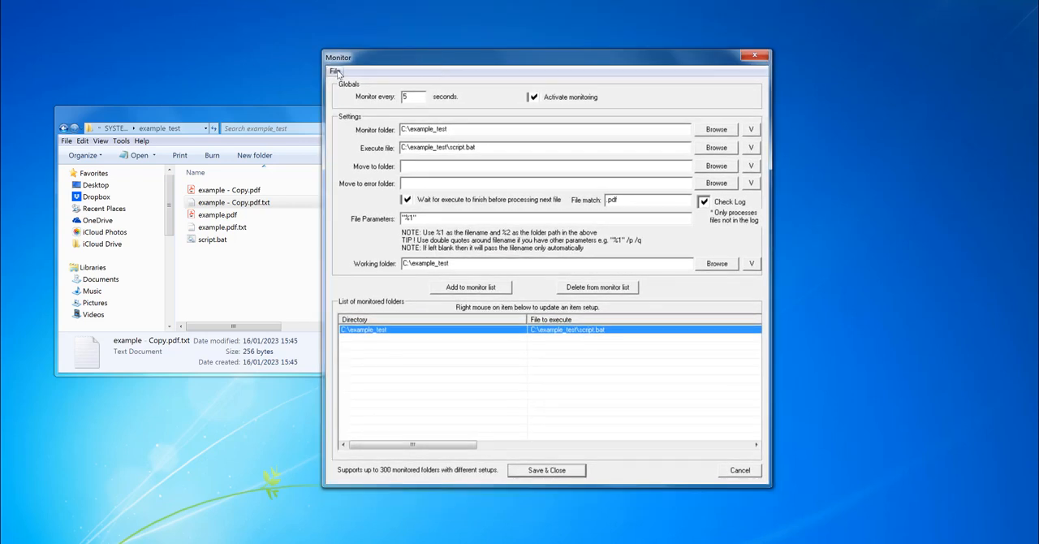
pyautogui.click(334, 71)
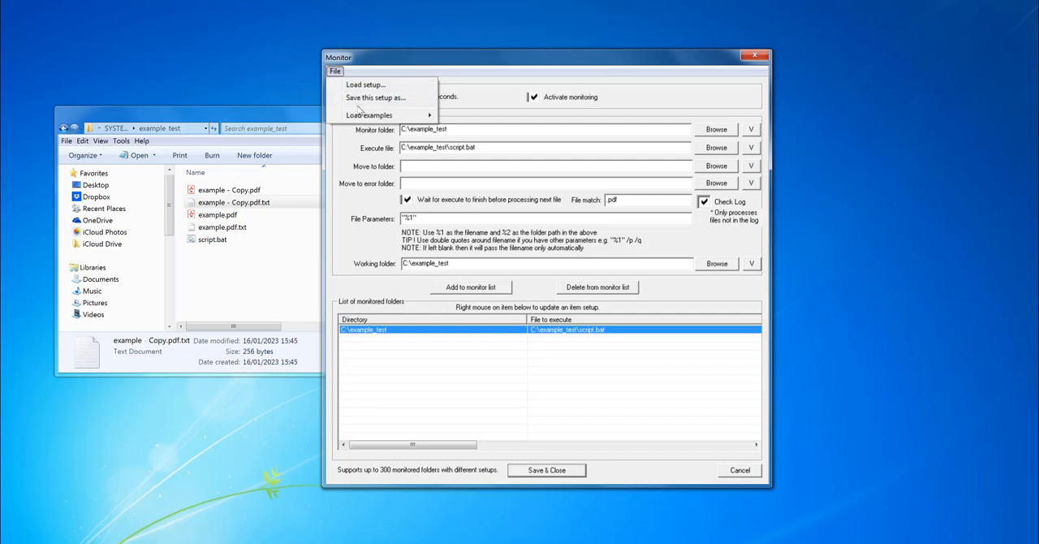
pyautogui.moveTo(369, 115)
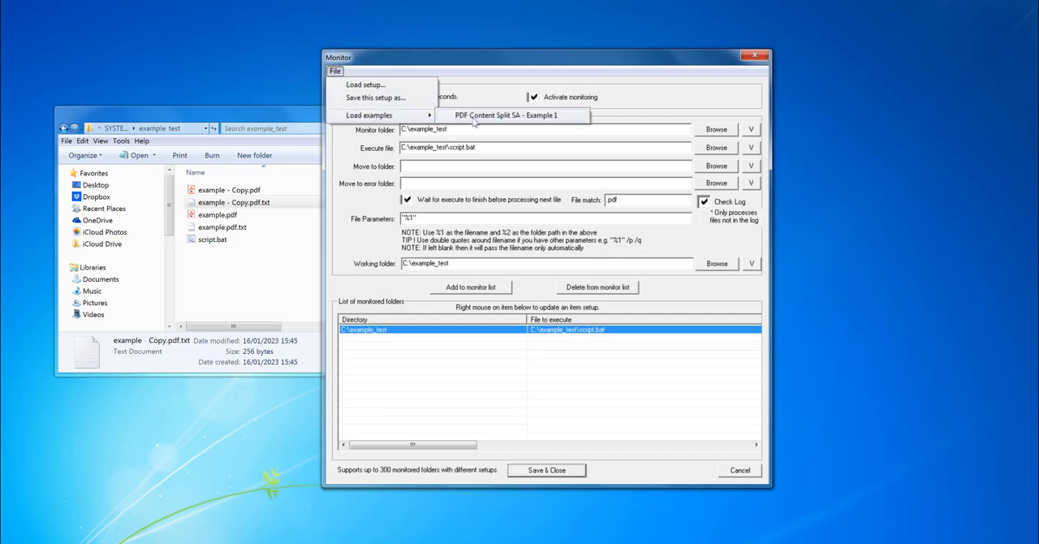
pyautogui.click(508, 115)
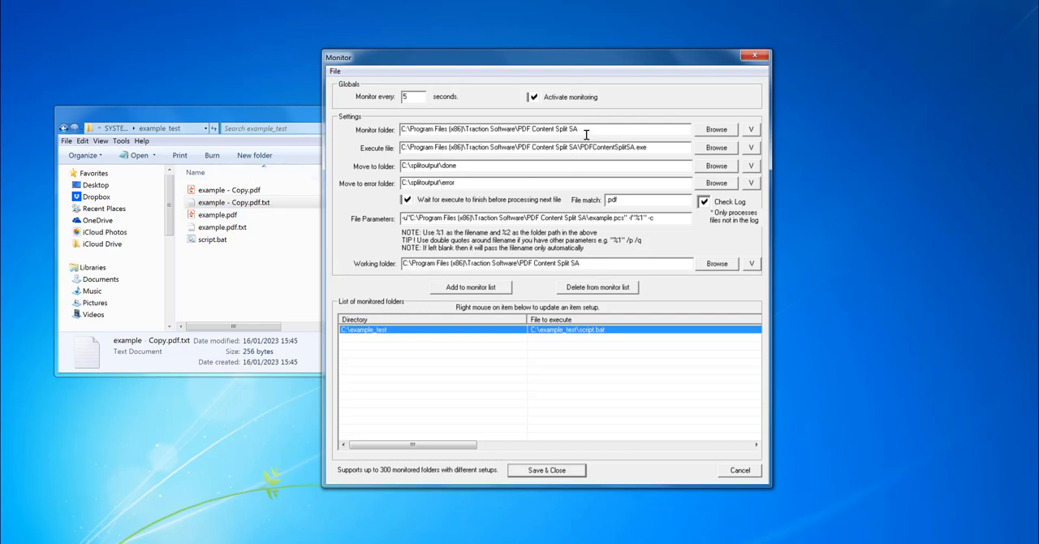
pyautogui.tripleClick(542, 147)
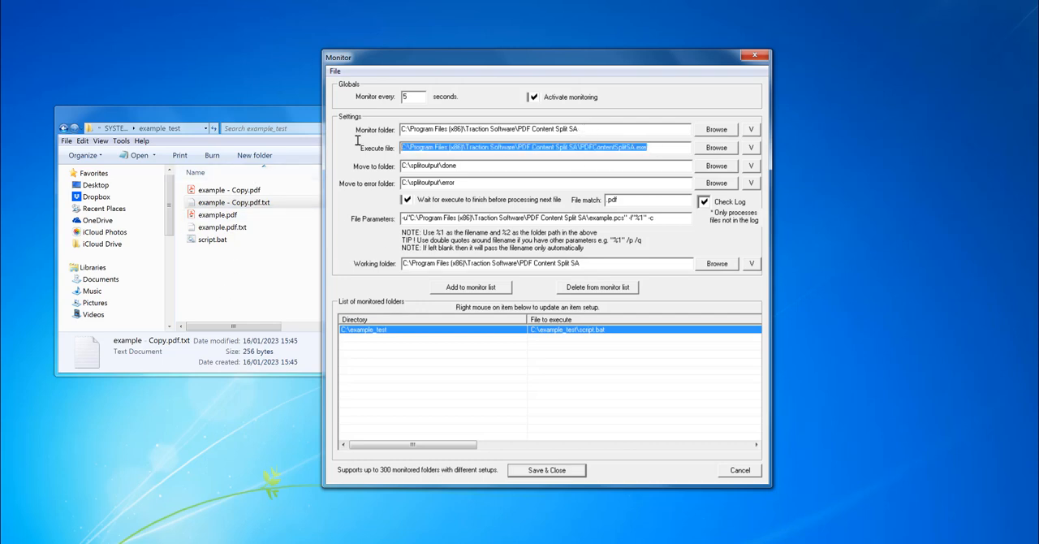